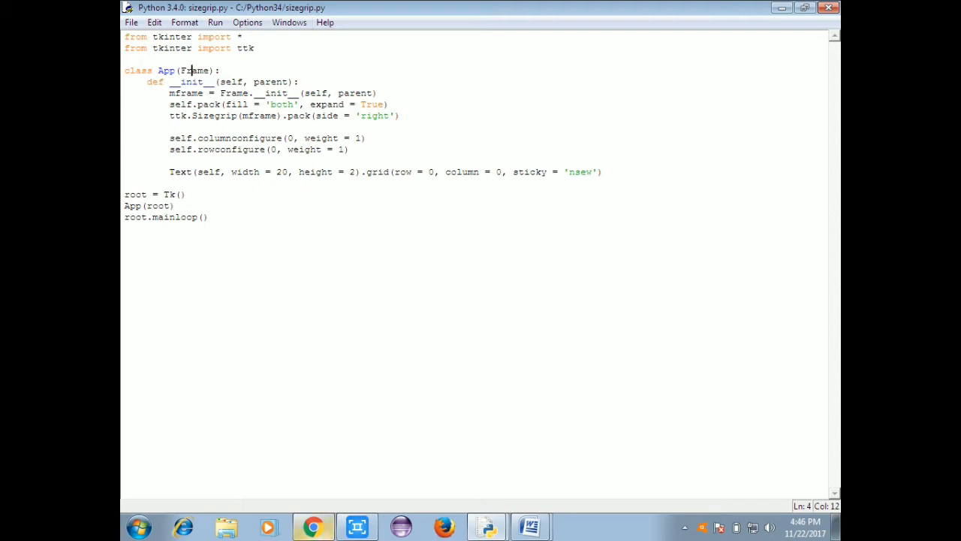
Run sizegrip.py and bring up its tk window through the taskbar's hidden notification icons.
right_click(313, 526)
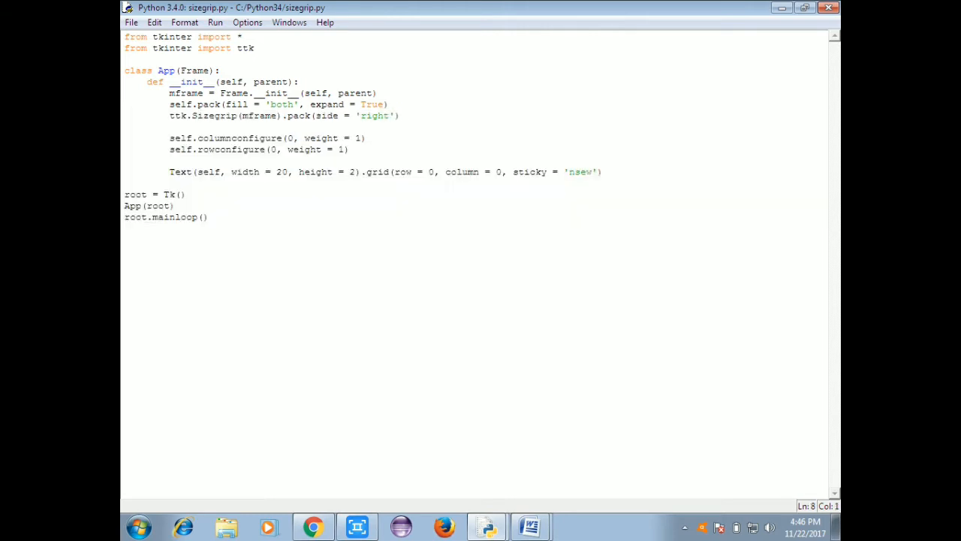
click(690, 526)
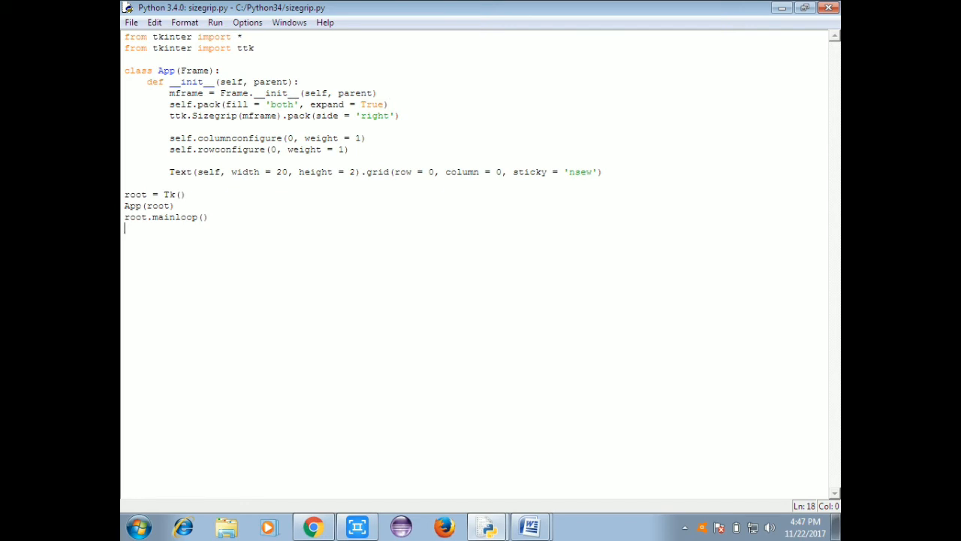
click(683, 525)
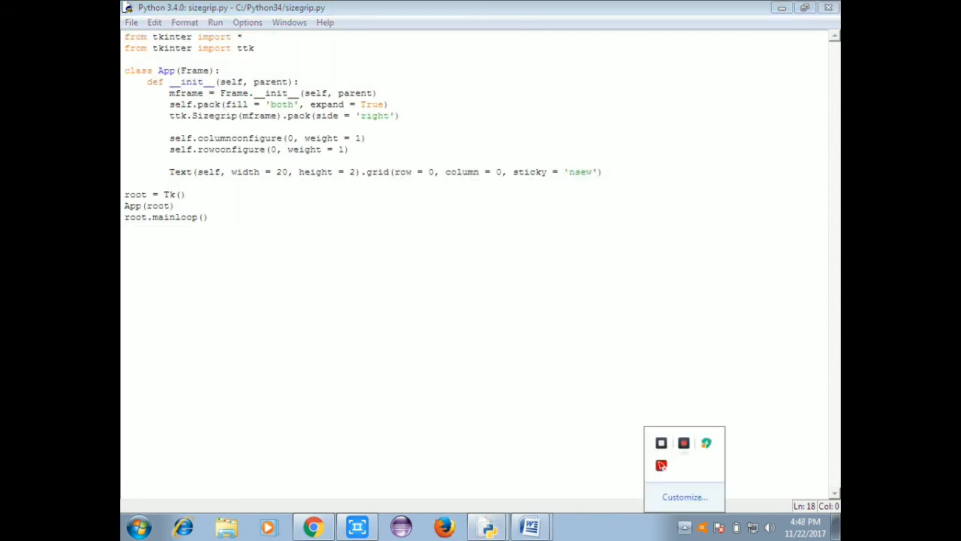
mouse_move(683, 443)
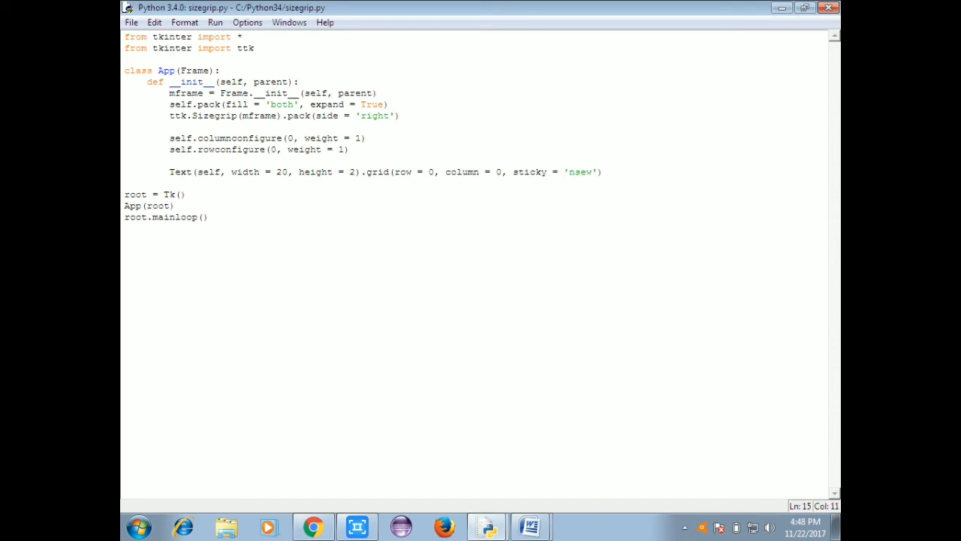
click(687, 526)
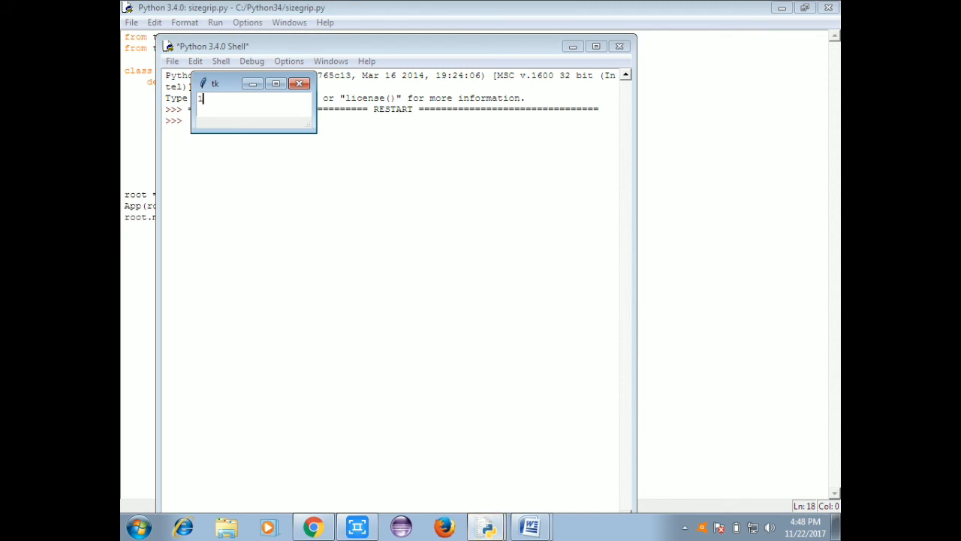
Type 'hi hello, hou, my name is tamil phavan' into the tk text box, then close the window.
text(hi)
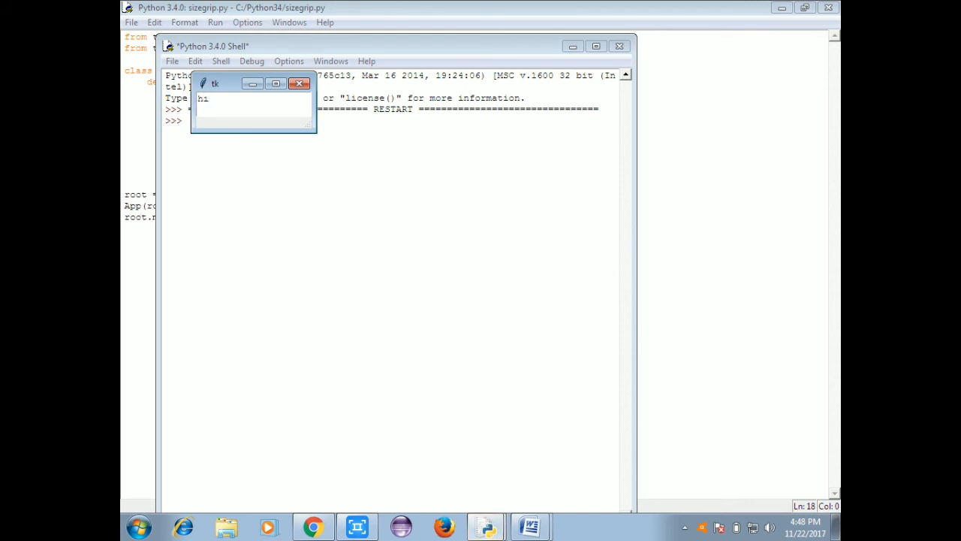
text(hello)
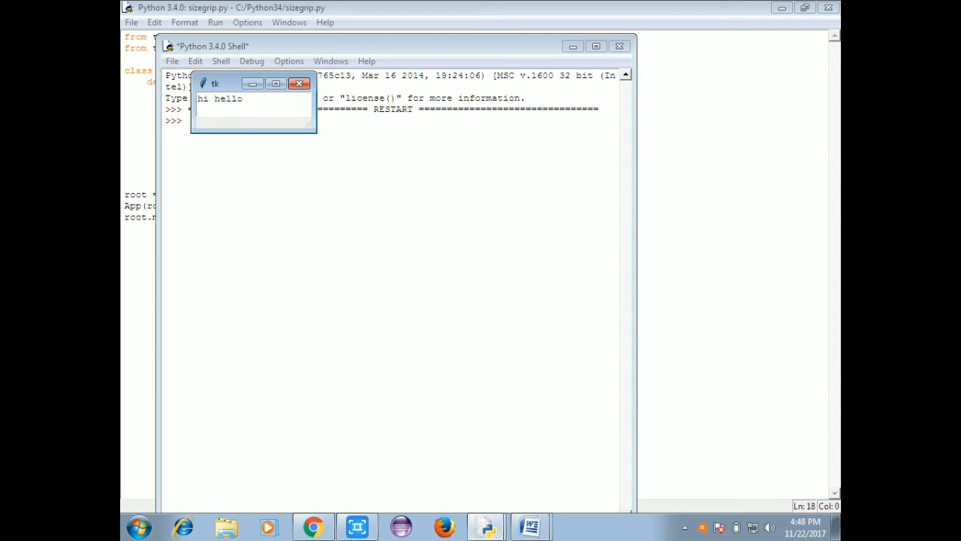
text(, how are)
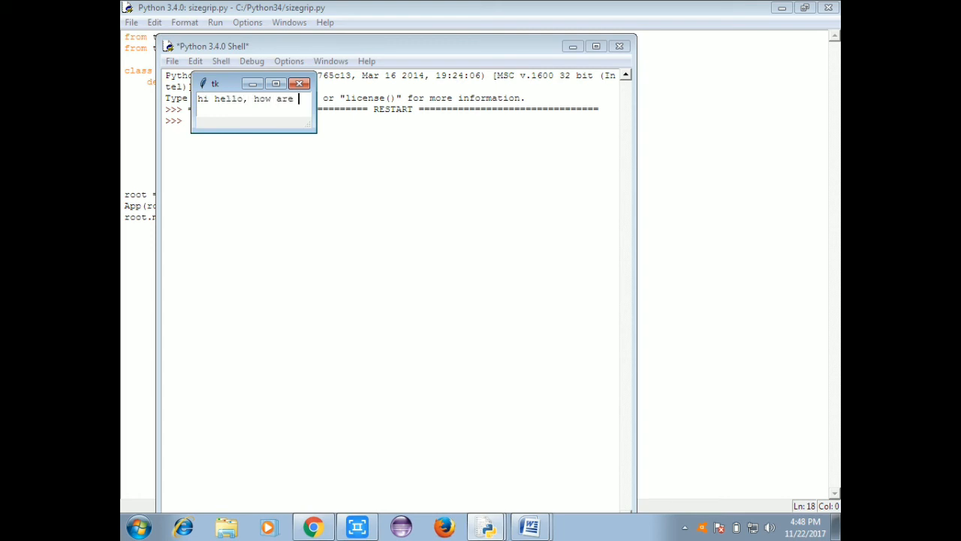
text(u)
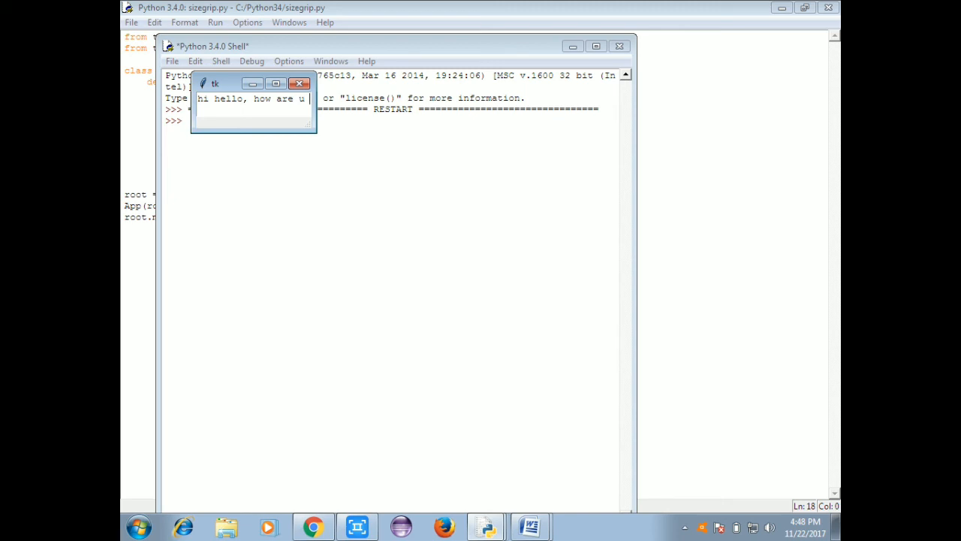
text(, m)
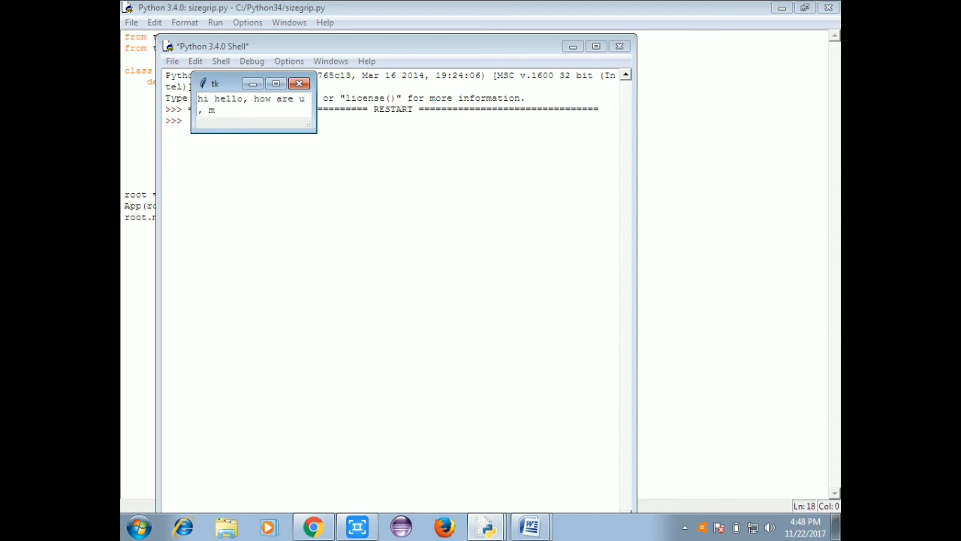
text(y name)
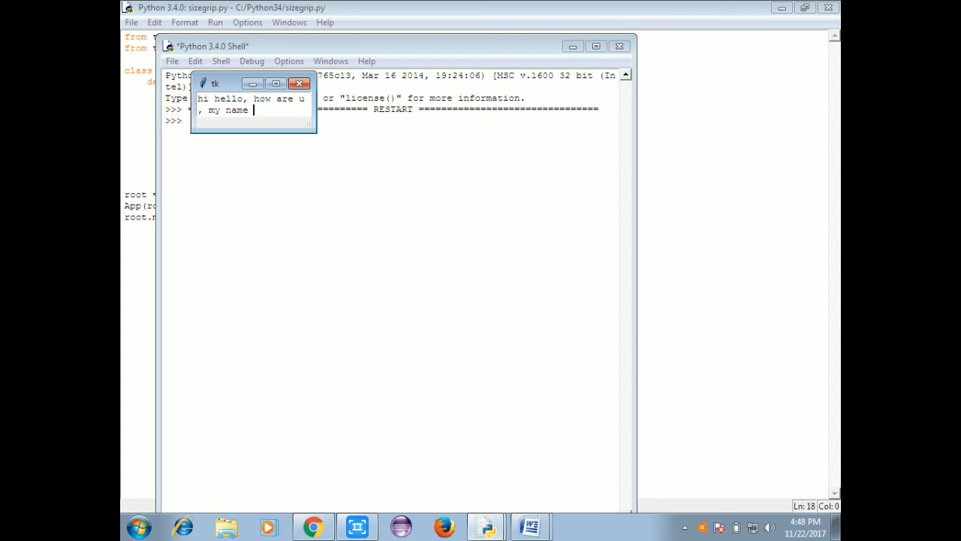
text(is)
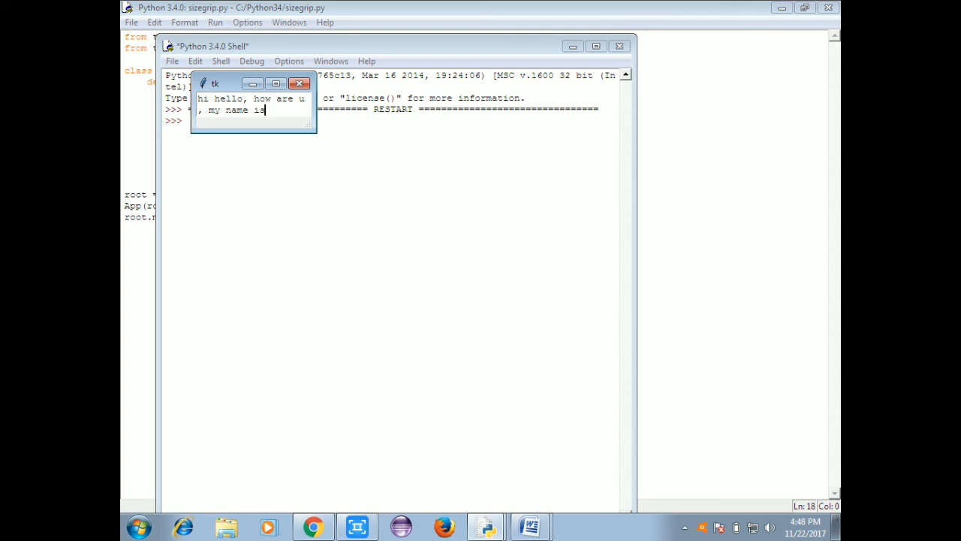
text(tamil puz)
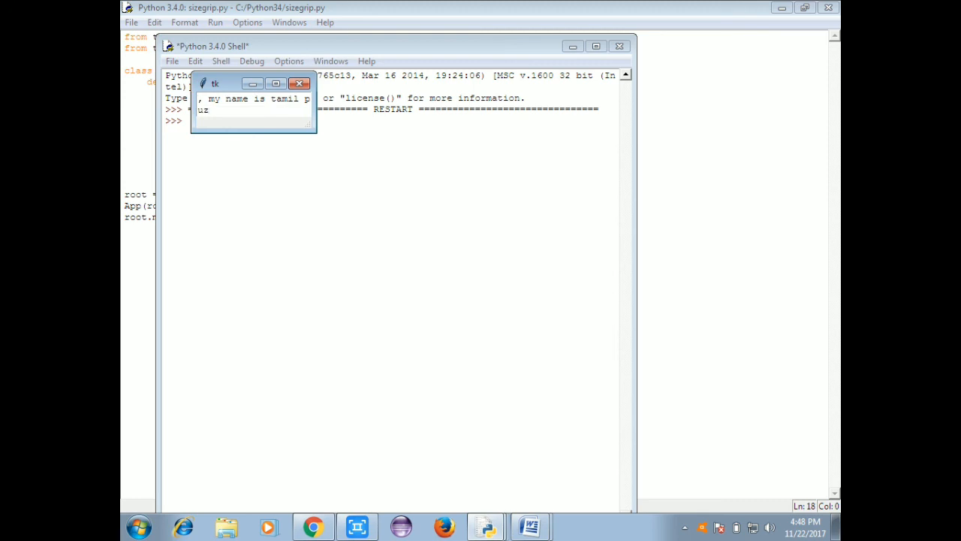
text(havan)
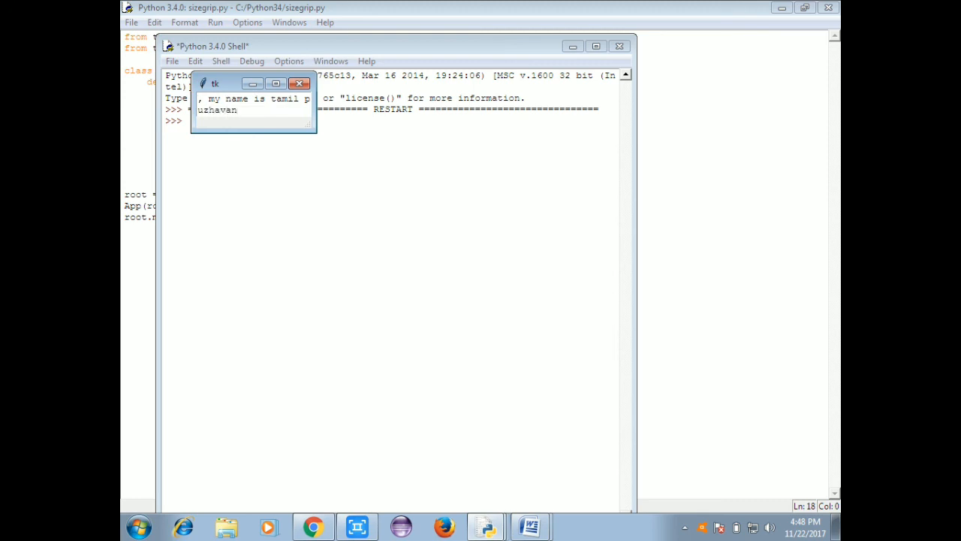
click(296, 83)
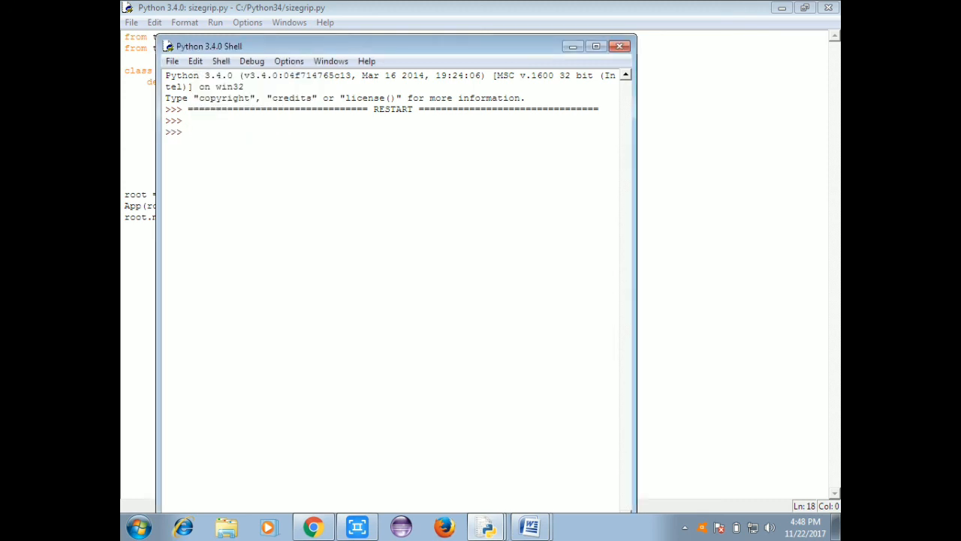